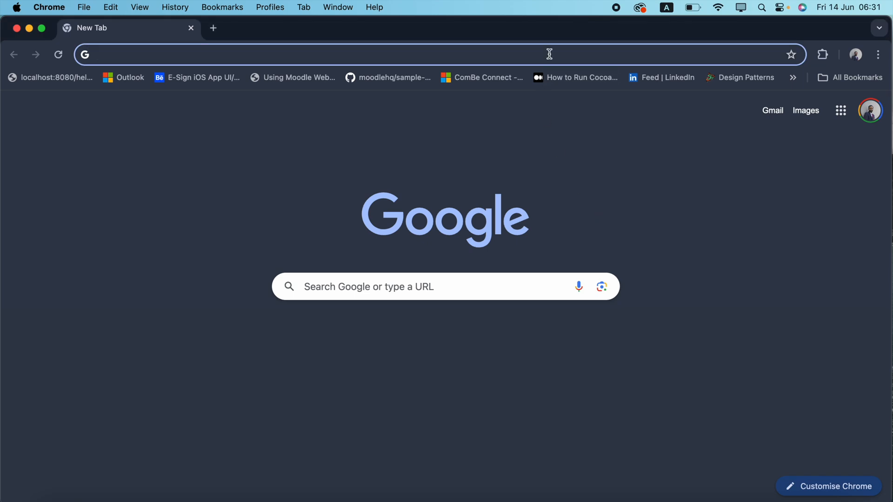
Go to mongodb.com and begin signing up for a free Atlas account
text(mongodb.com)
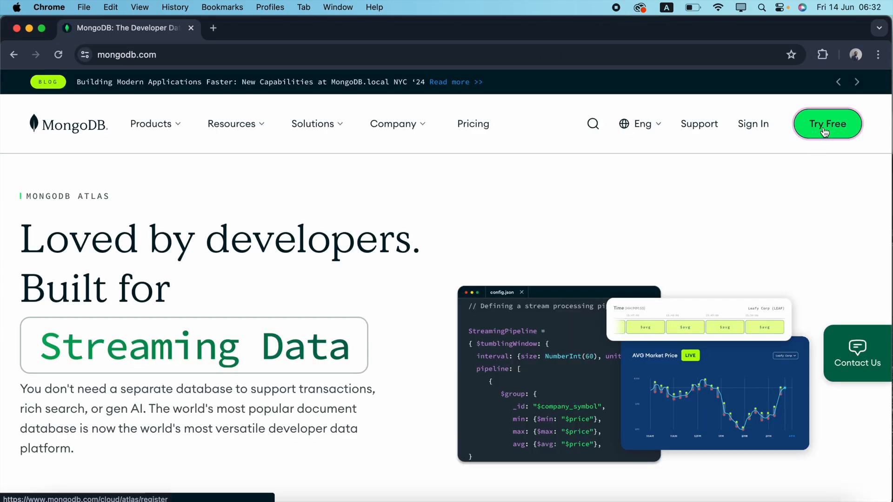
click(827, 124)
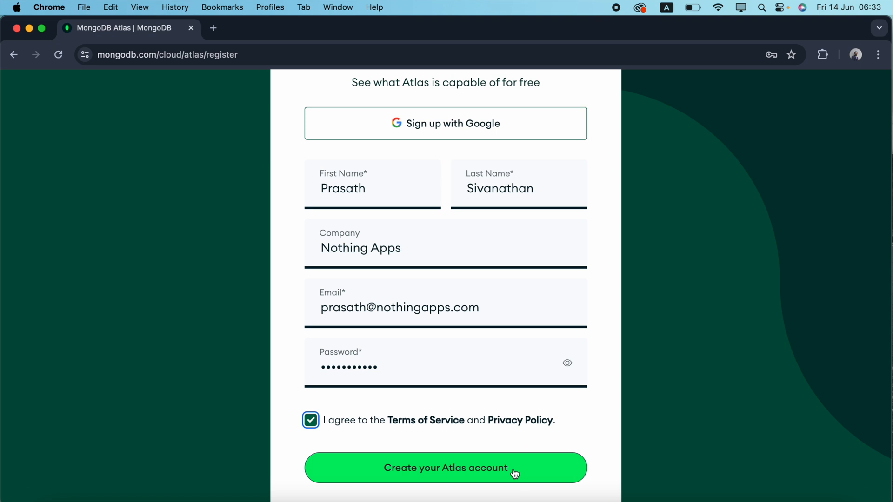
Submit the registration, confirm the address via the email's Verify Email link, and continue
click(446, 468)
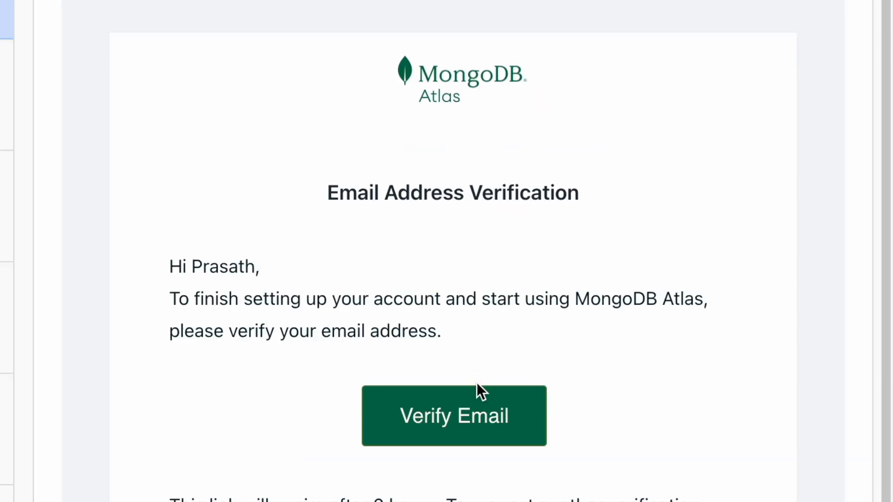
mouse_move(484, 422)
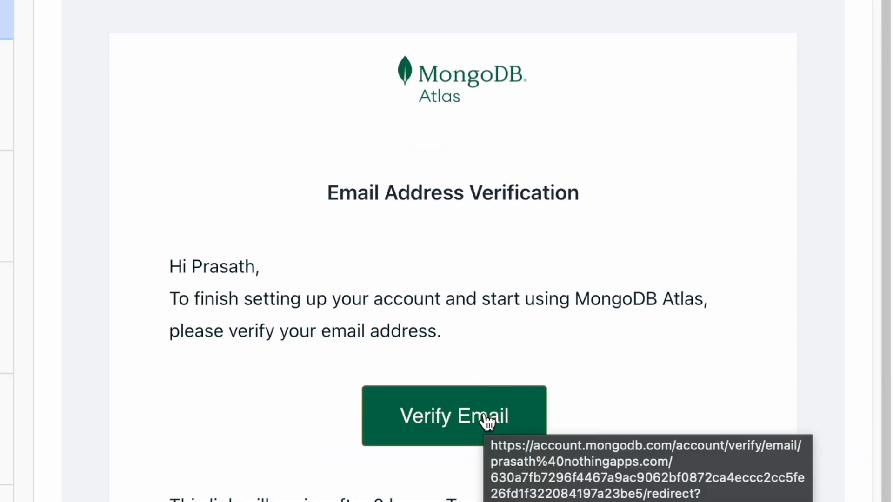
click(453, 416)
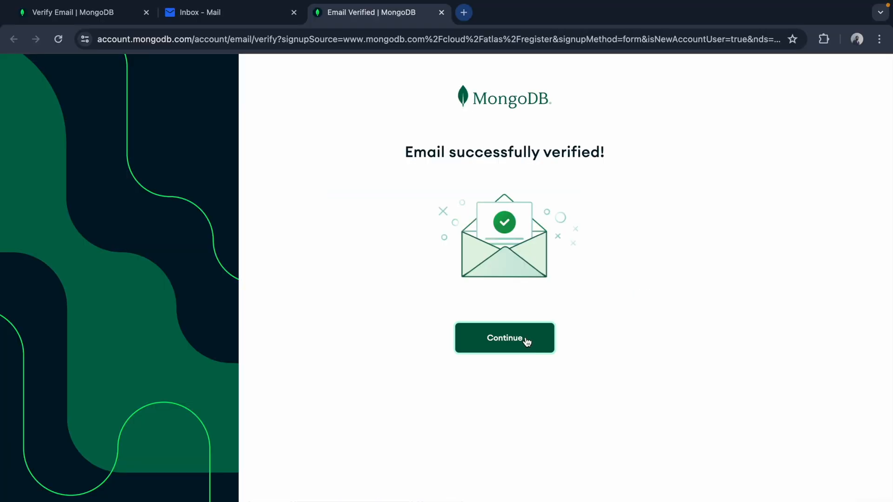
click(505, 338)
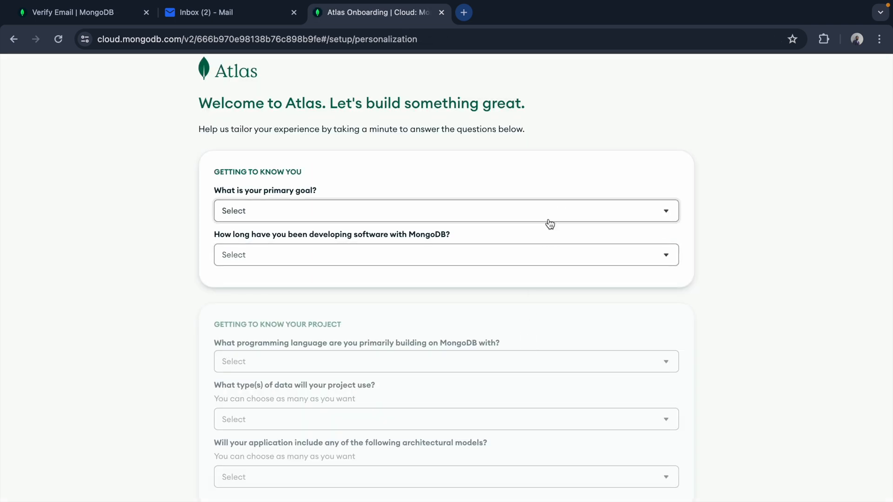
Answer the questionnaire with goal Learn MongoDB and language JavaScript / Node.js, then finish
click(445, 208)
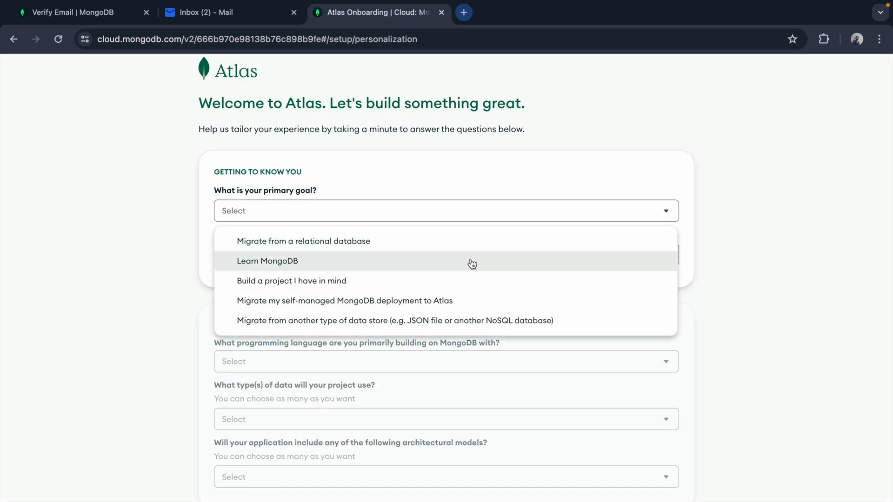
click(268, 261)
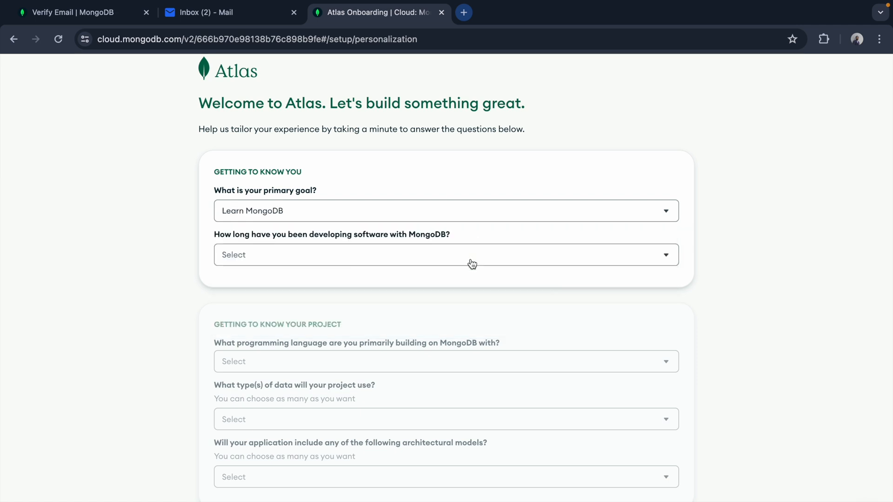
mouse_move(349, 259)
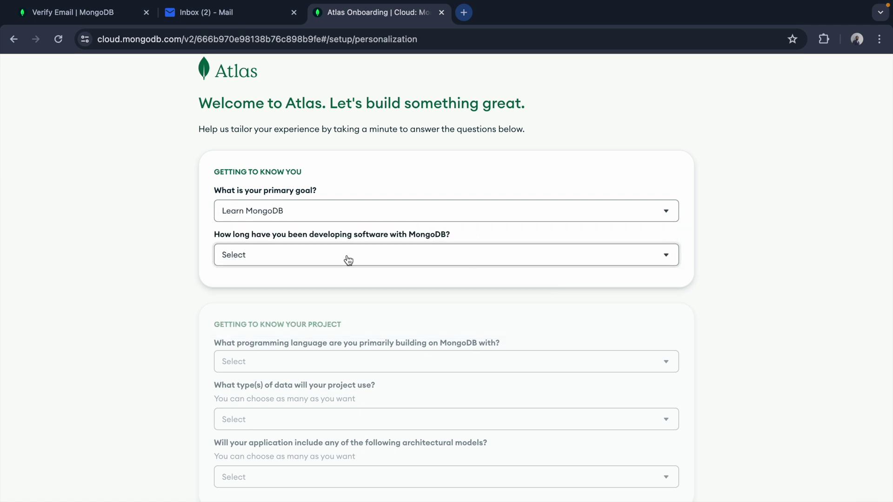
click(348, 260)
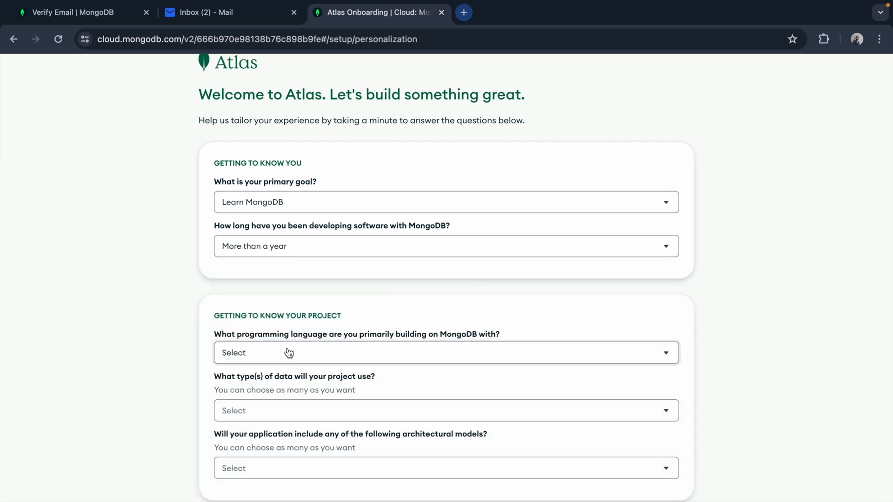
click(287, 353)
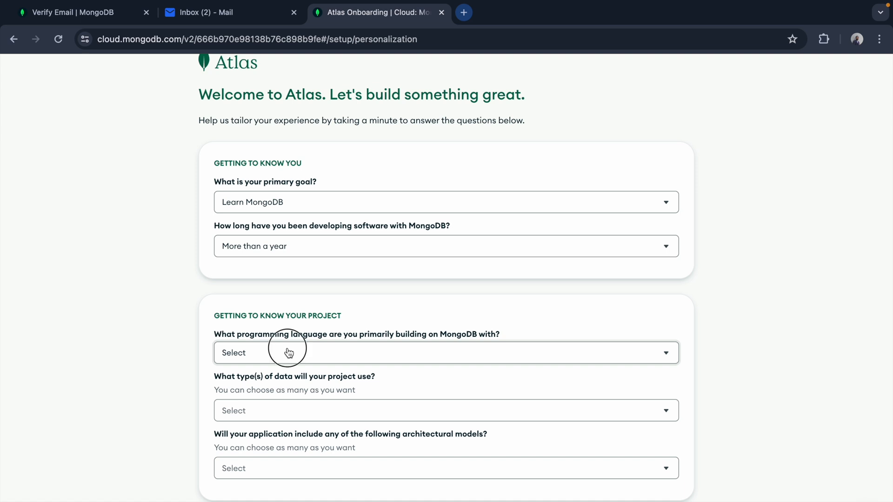
click(292, 352)
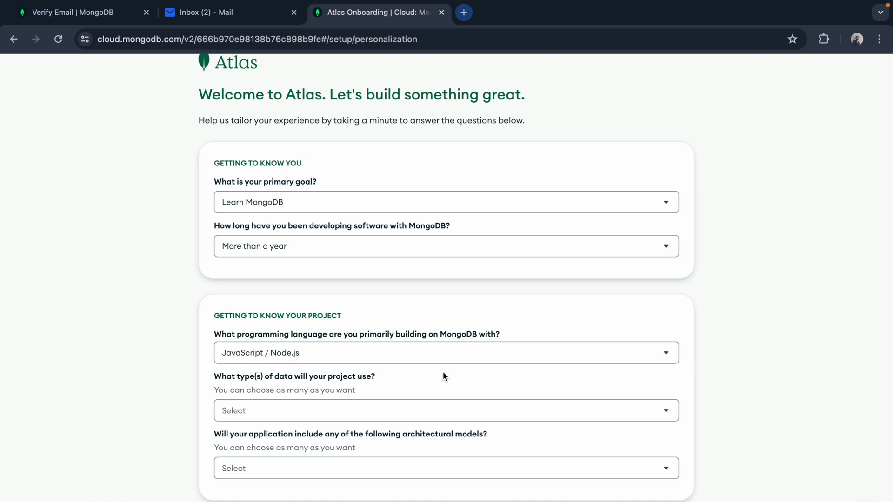
click(445, 415)
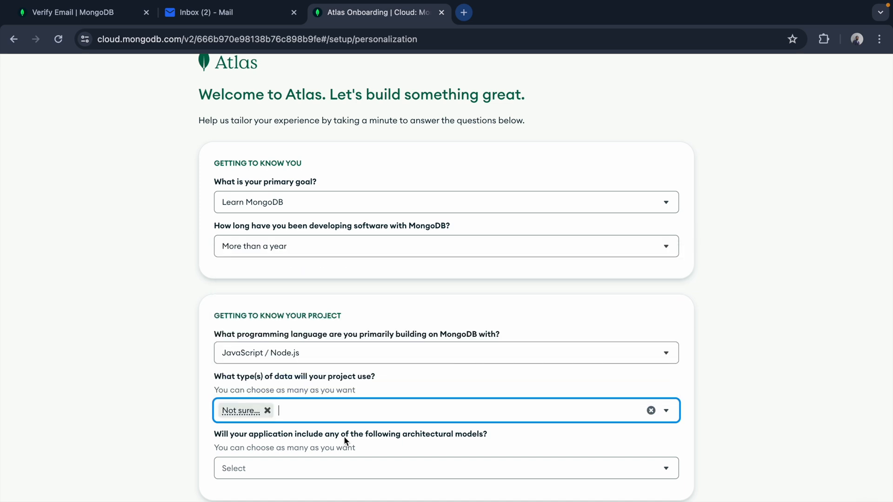
mouse_move(361, 486)
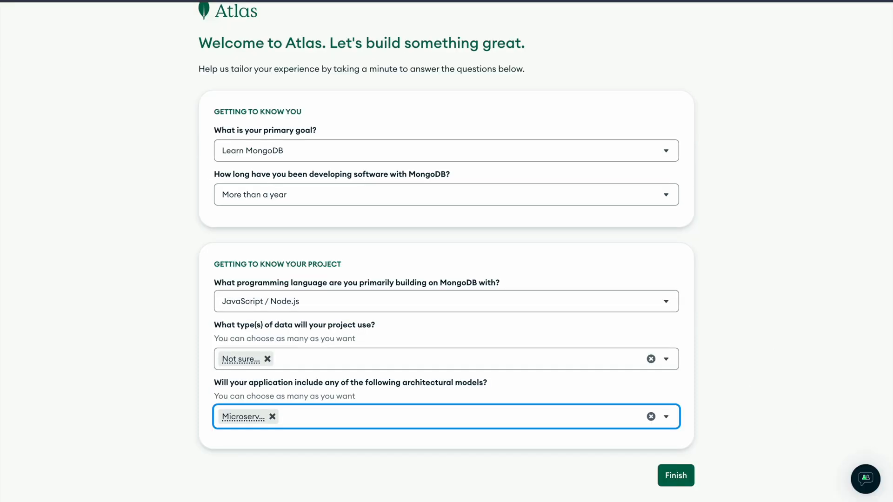
click(676, 475)
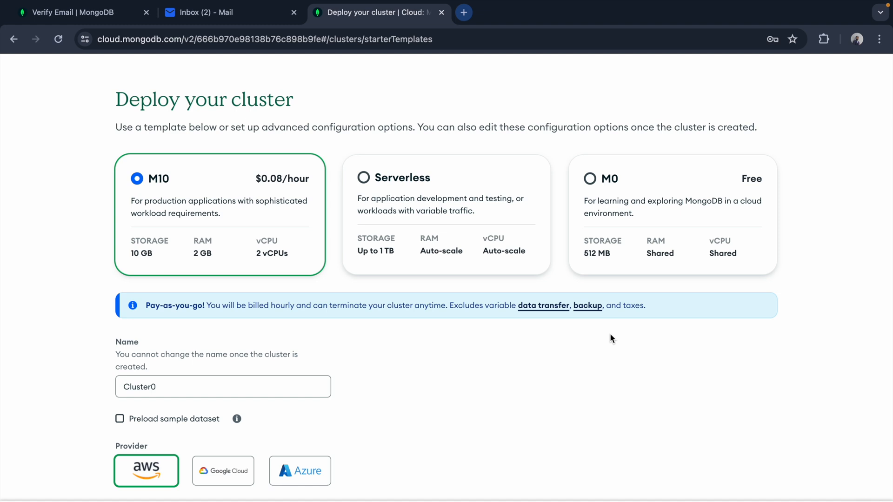
mouse_move(594, 182)
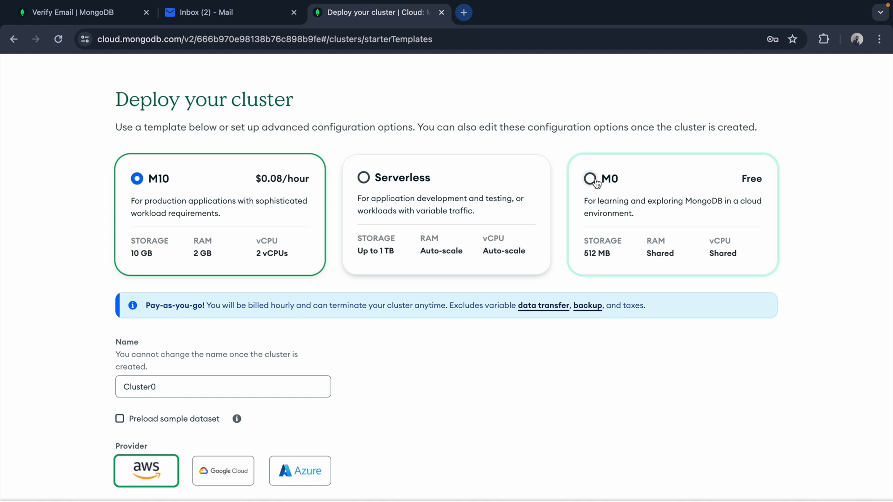
Deploy the free M0 template as Cluster0 on AWS in Mumbai (ap-south-1)
click(589, 178)
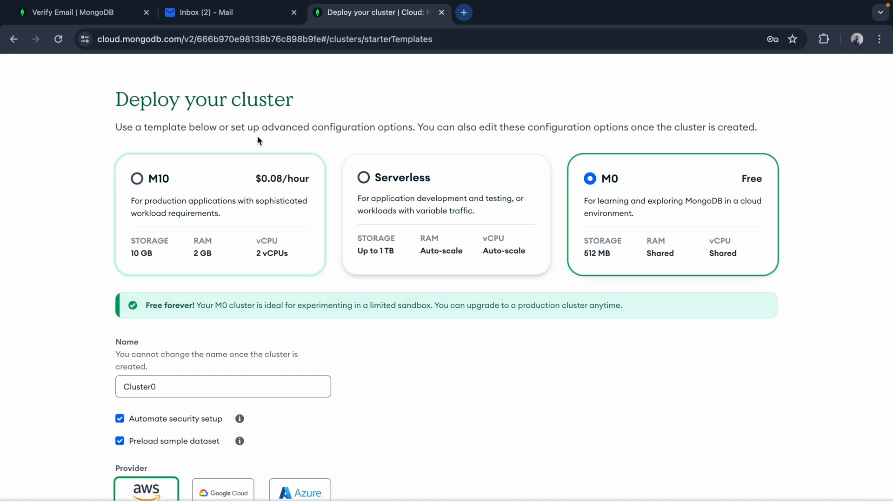
mouse_move(354, 361)
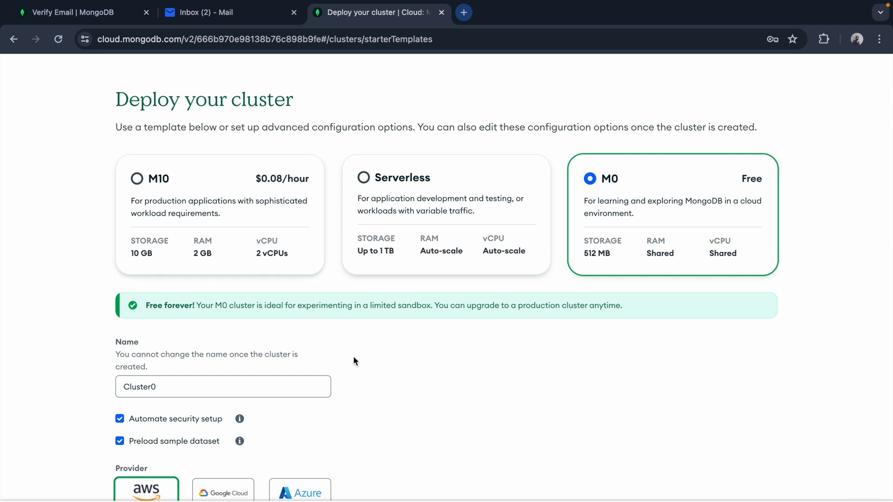
mouse_move(493, 323)
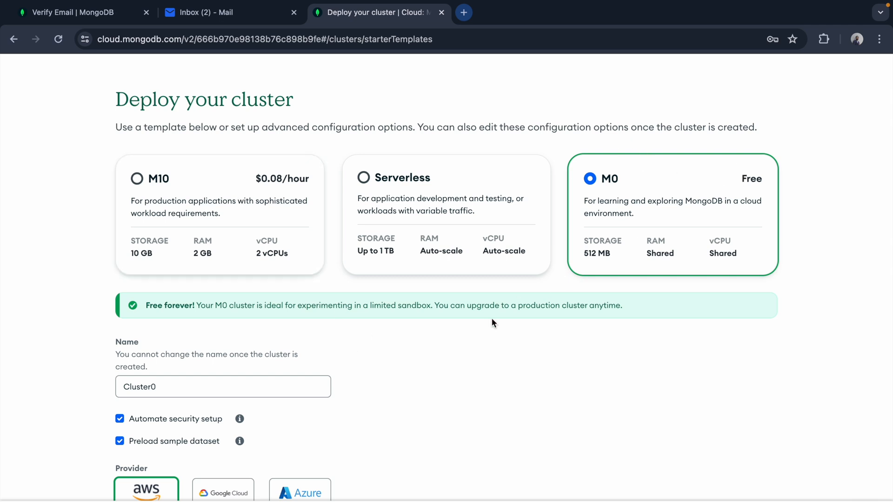
scroll(down, 3)
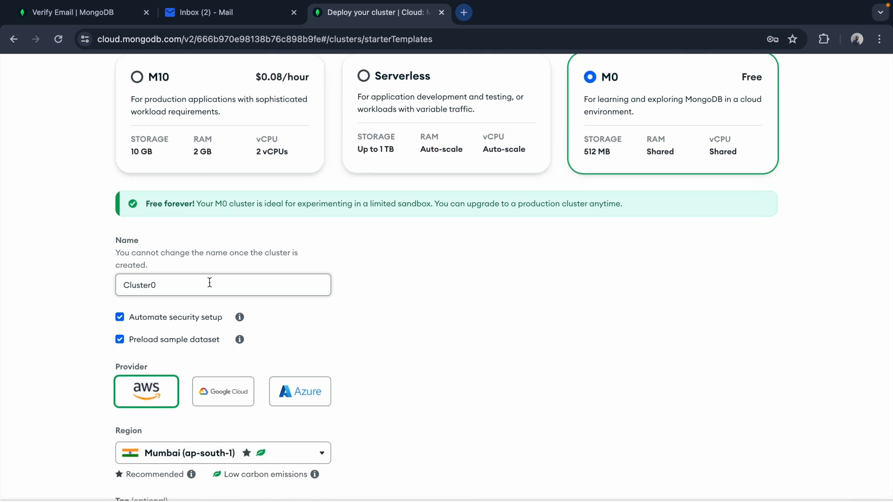
mouse_move(452, 293)
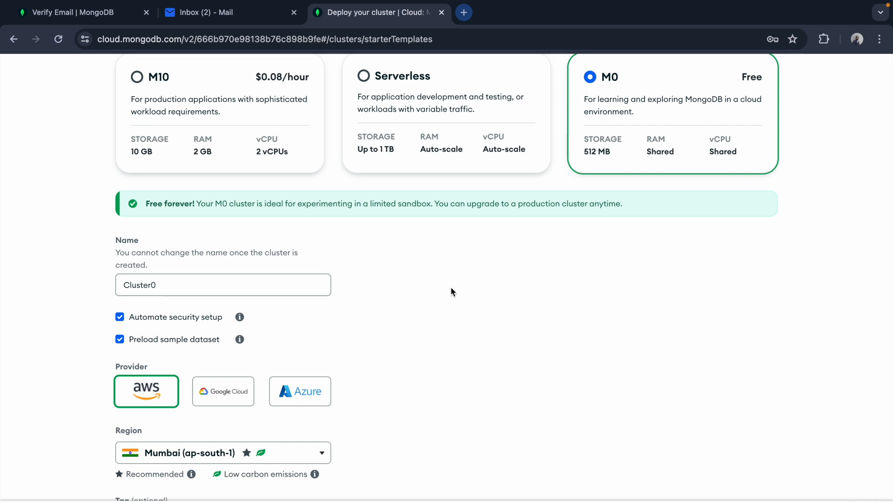
scroll(down, 3)
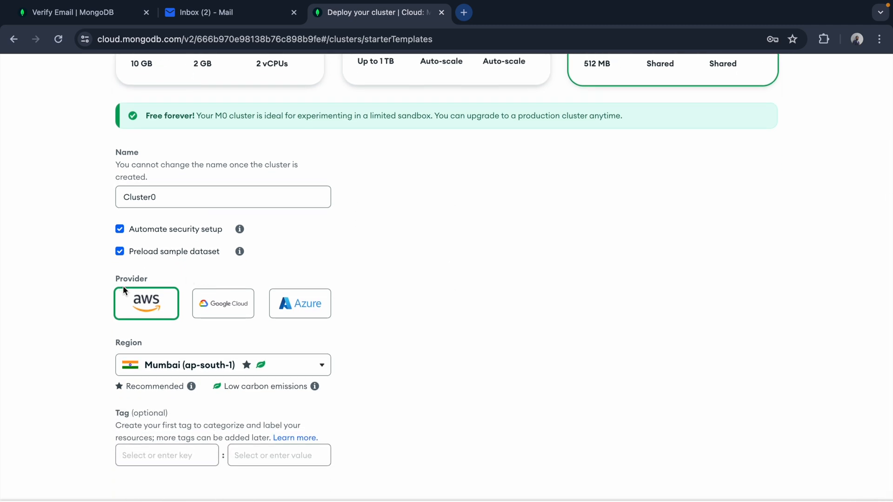
mouse_move(652, 327)
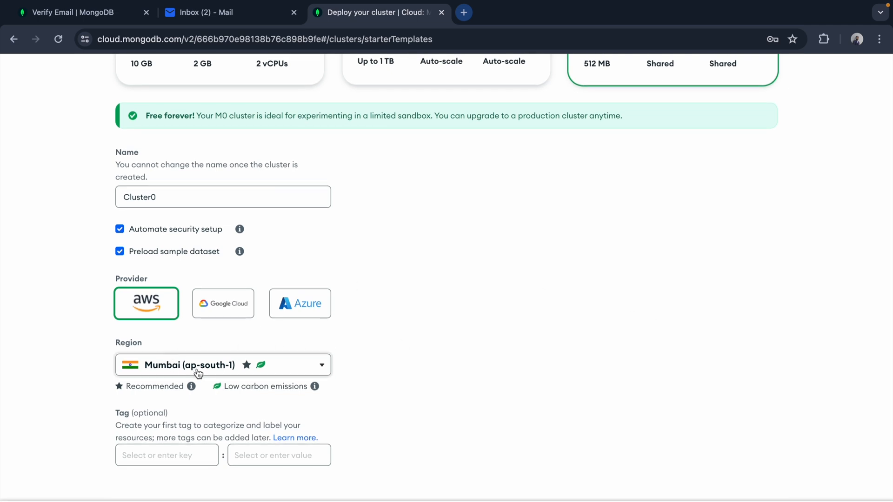
mouse_move(204, 365)
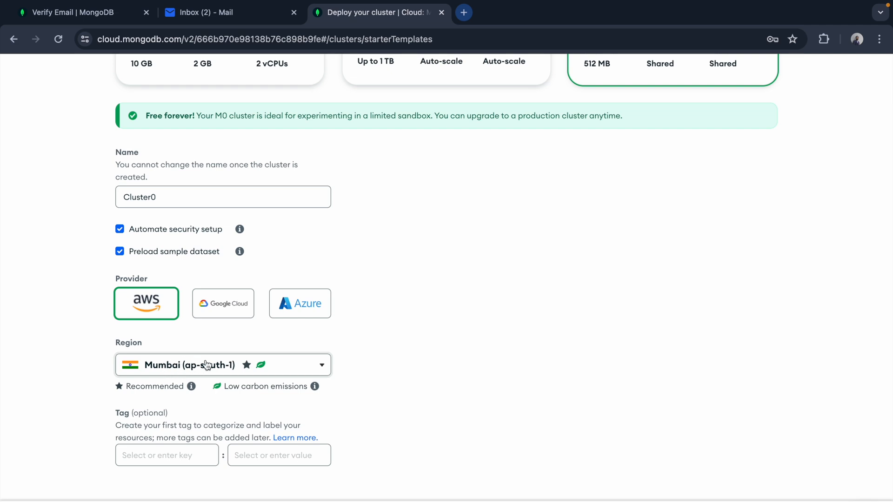
mouse_move(198, 362)
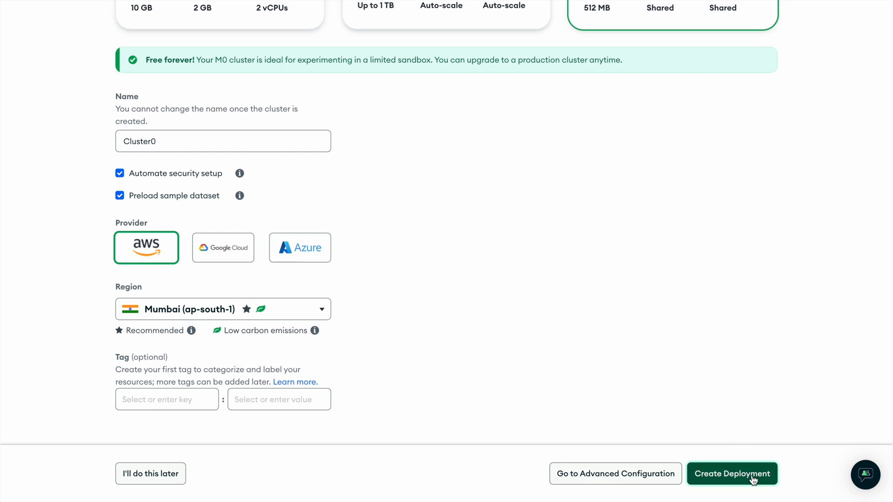
click(732, 474)
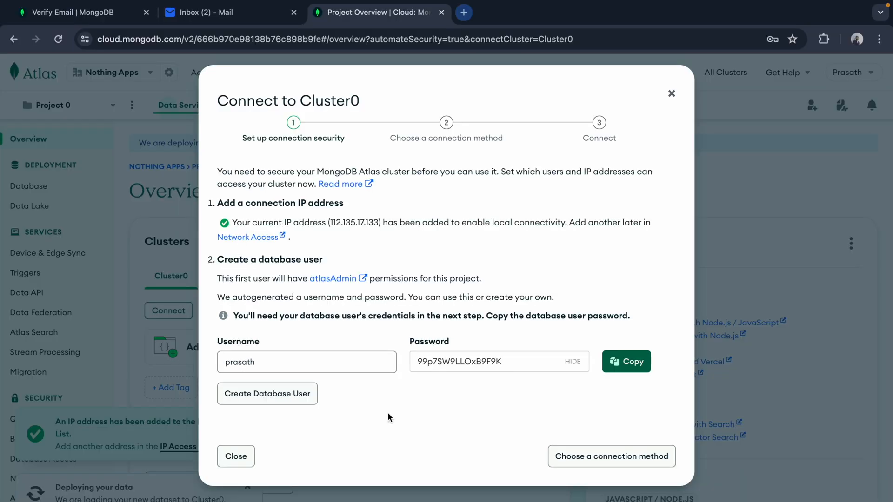
mouse_move(694, 19)
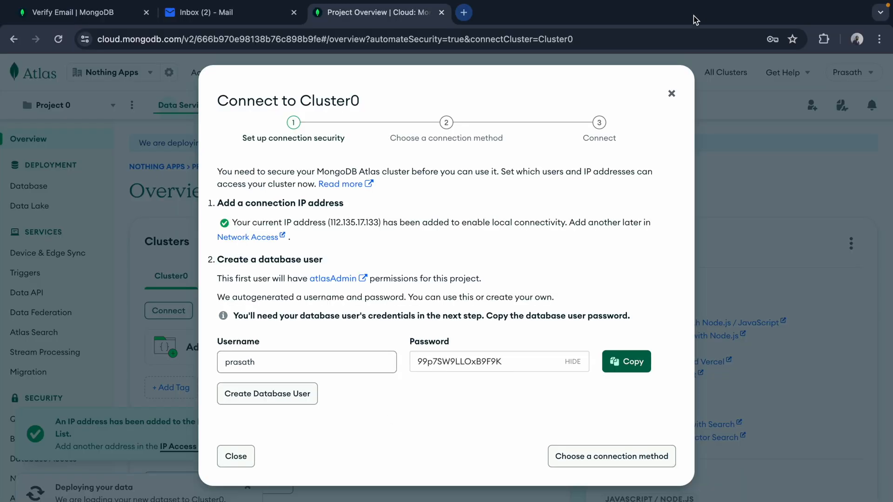
Dismiss the Connect to Cluster0 dialog without creating the suggested user
click(236, 456)
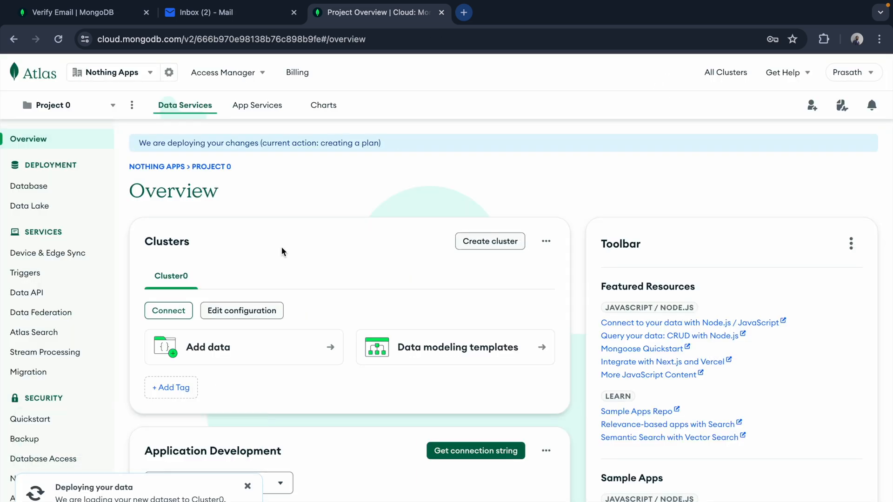
mouse_move(58, 104)
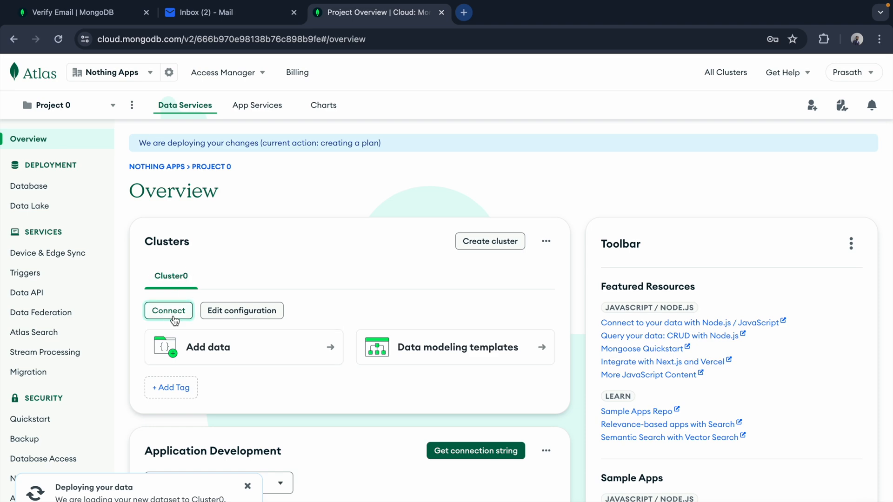
Reopen Cluster0's Connect dialog and launch Network Access in a new tab
click(169, 310)
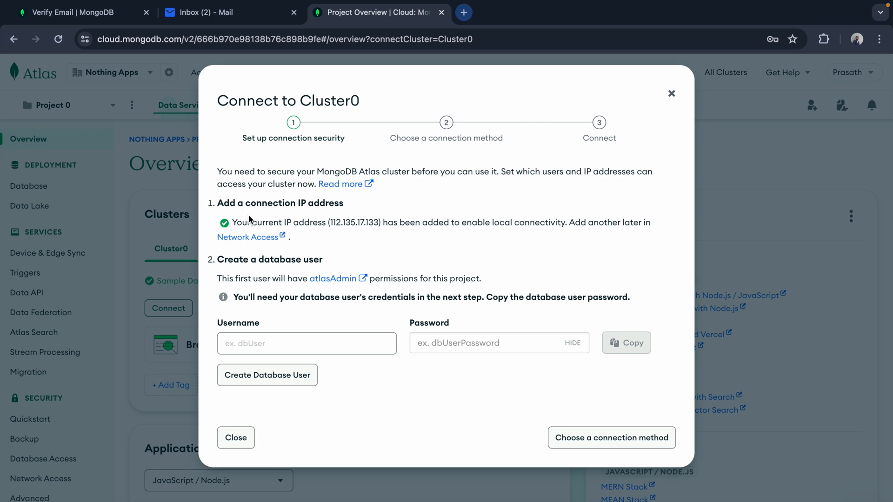
mouse_move(247, 274)
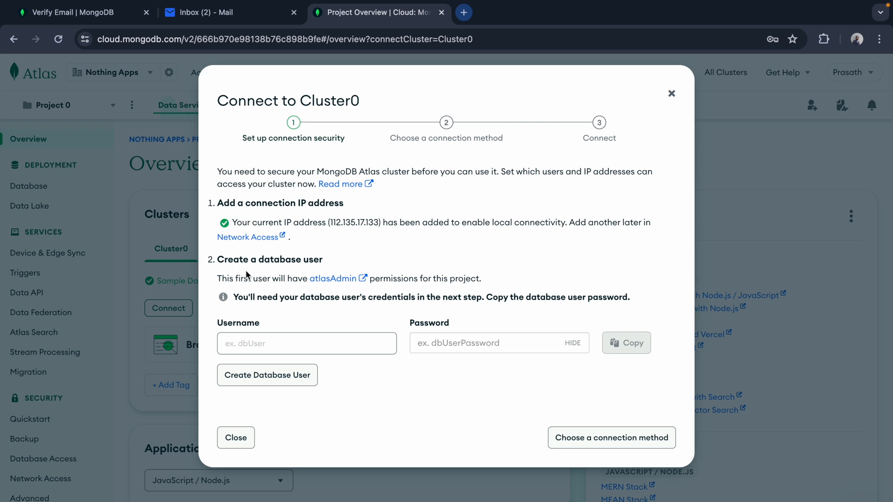
mouse_move(254, 240)
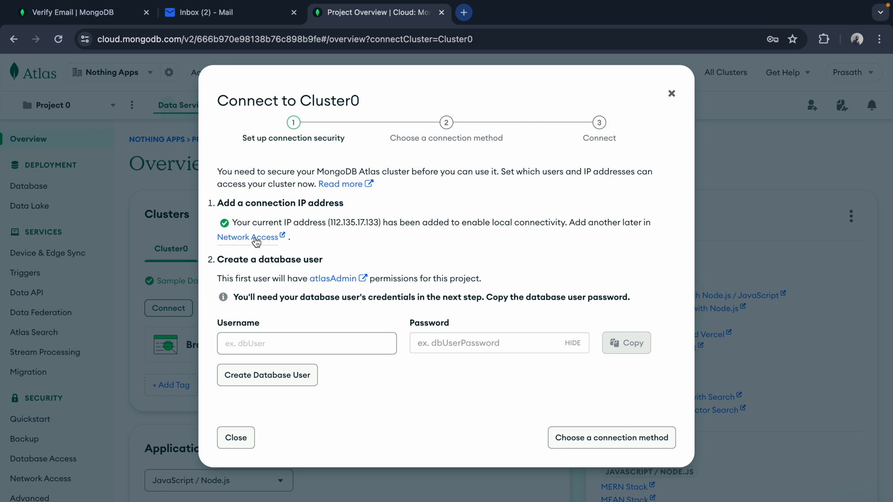
click(247, 237)
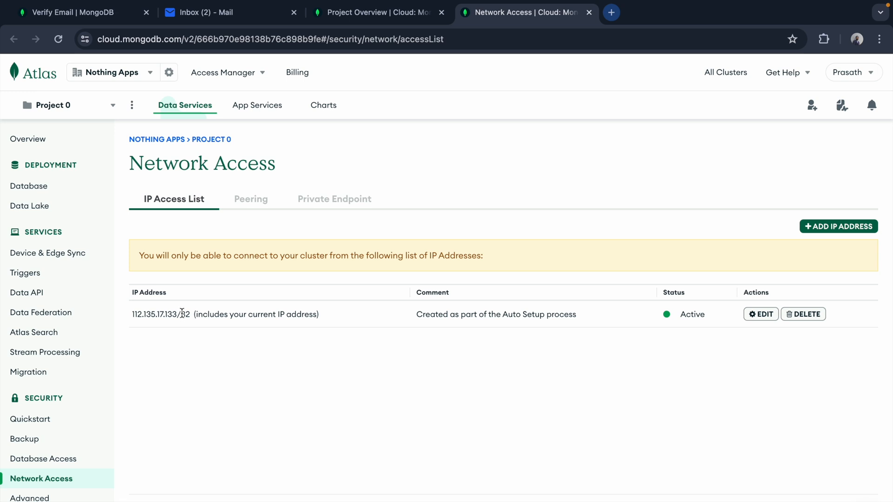
mouse_move(810, 269)
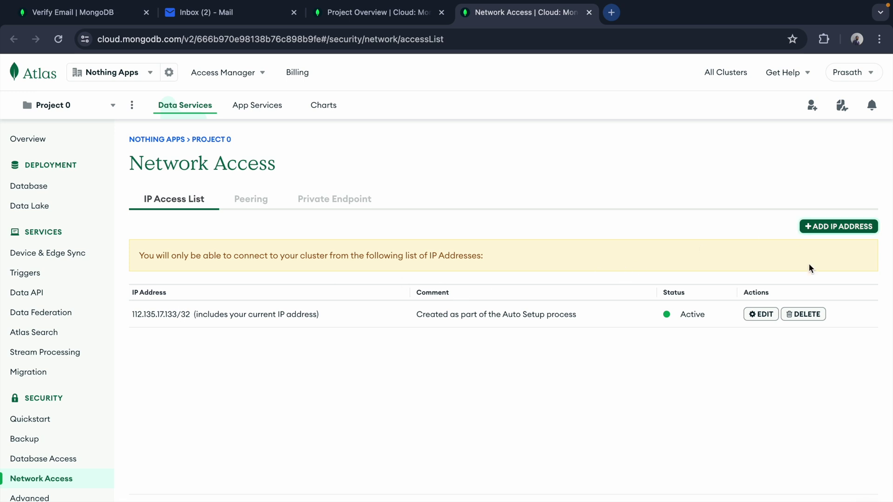
Add and confirm an allow-from-anywhere 0.0.0.0/0 entry in the IP access list
click(838, 226)
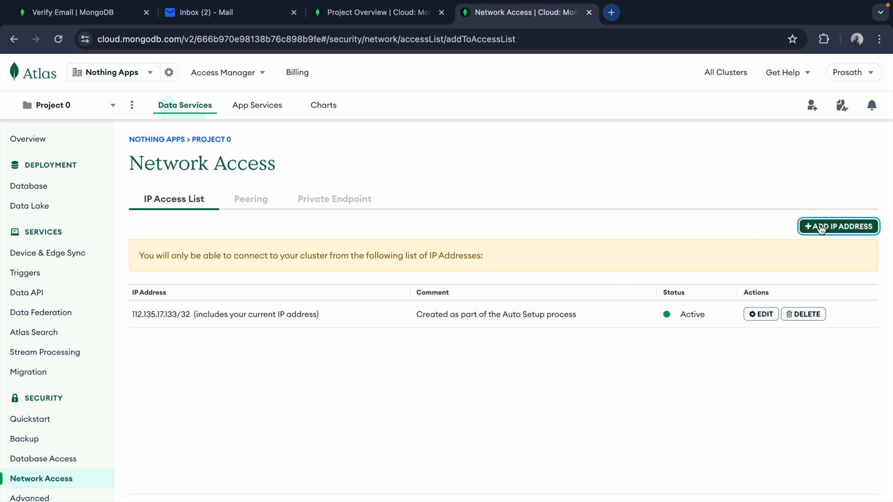
click(838, 227)
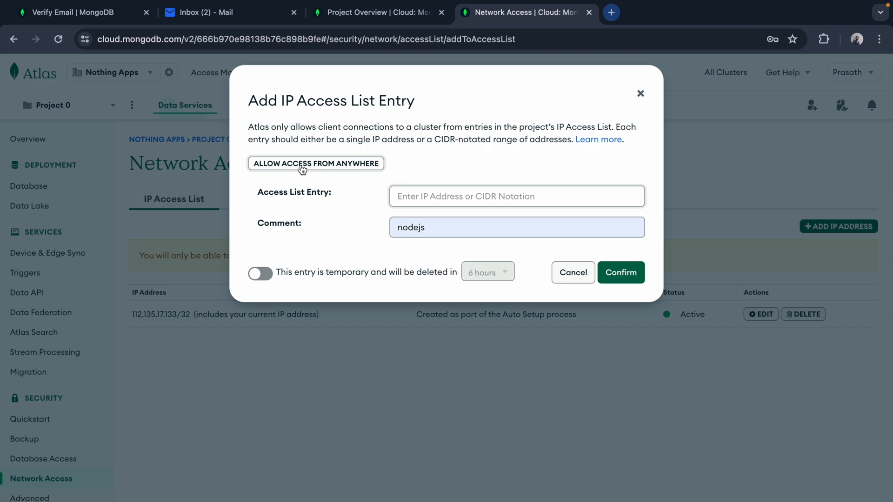
click(316, 163)
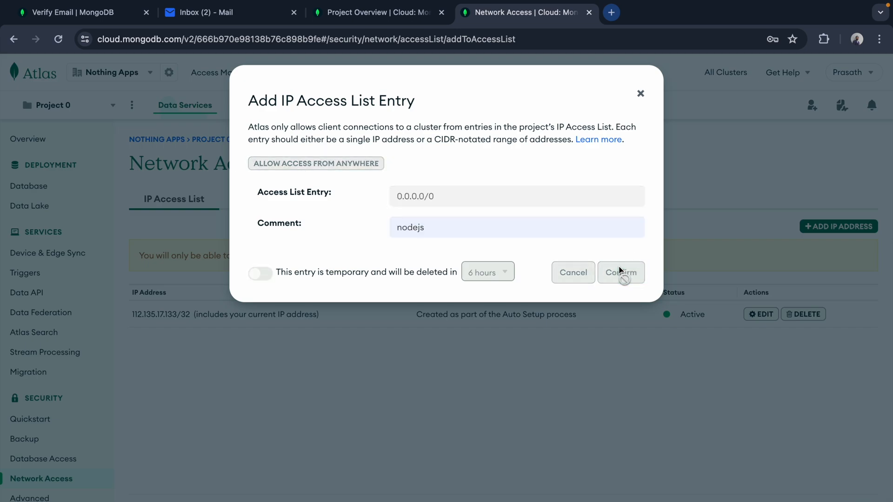
click(620, 272)
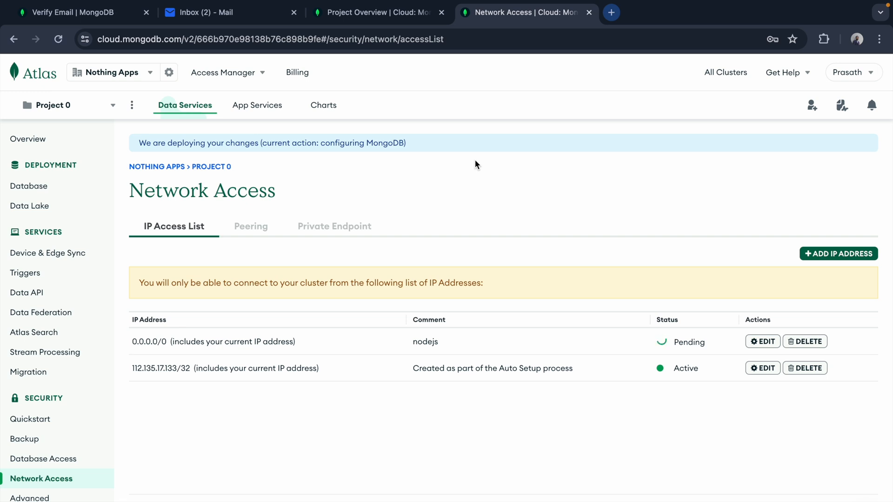
mouse_move(439, 179)
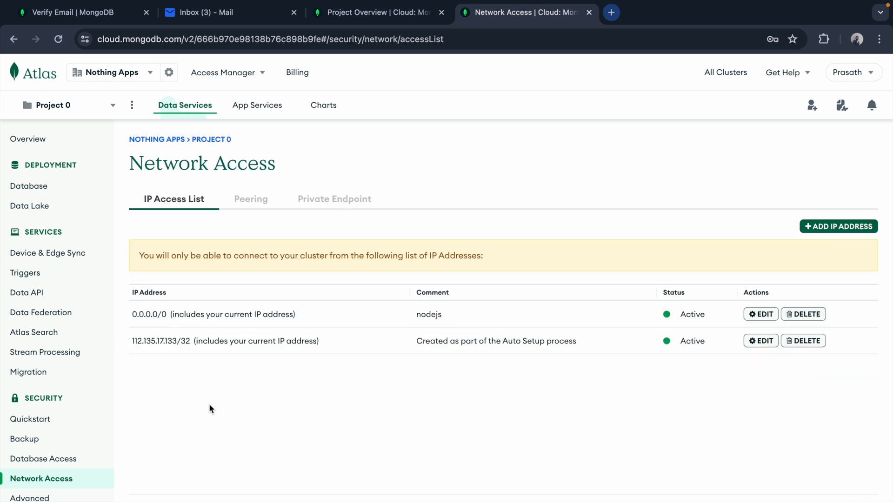
mouse_move(246, 405)
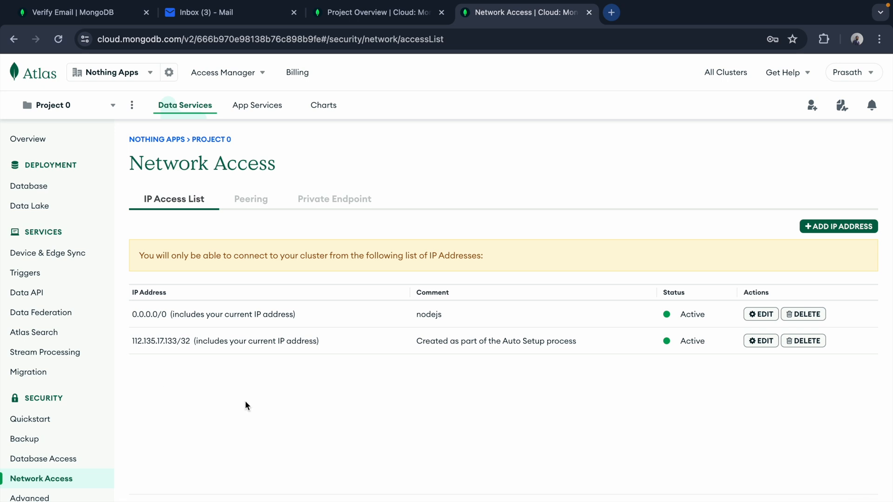
mouse_move(273, 418)
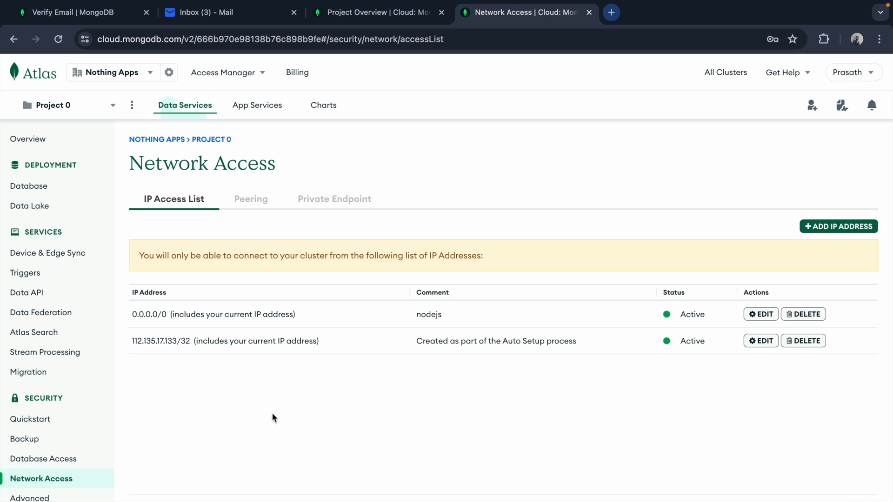
mouse_move(191, 255)
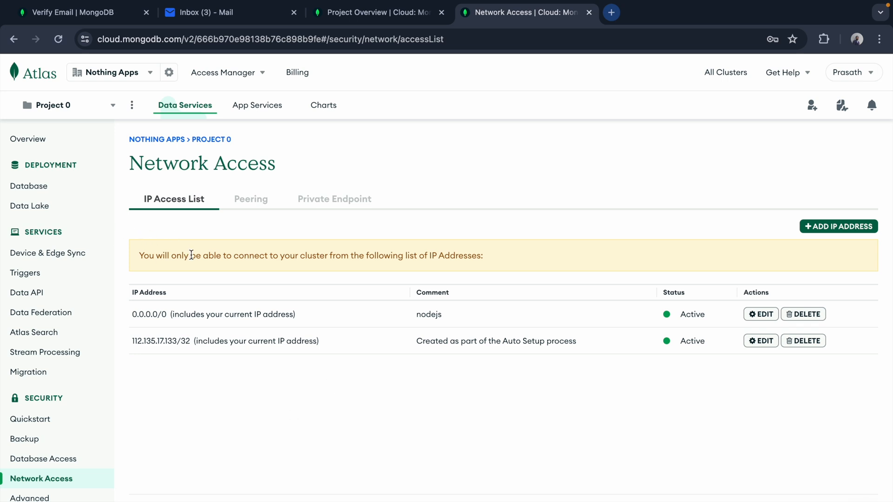
mouse_move(493, 250)
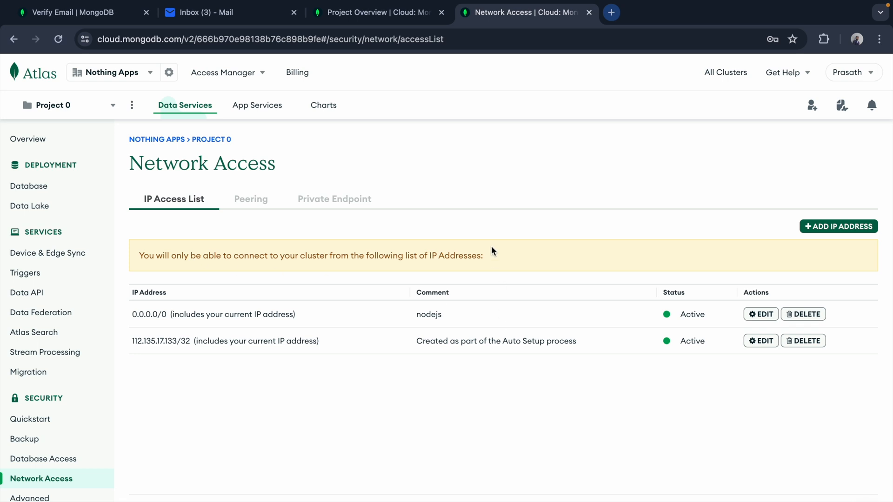
click(380, 13)
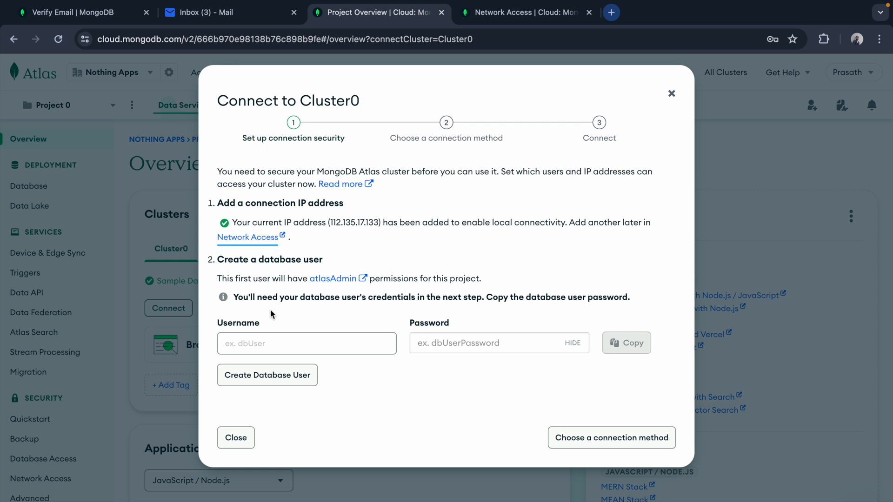
Create database user user1 with its password, noting the credentials in the Docs file
click(306, 343)
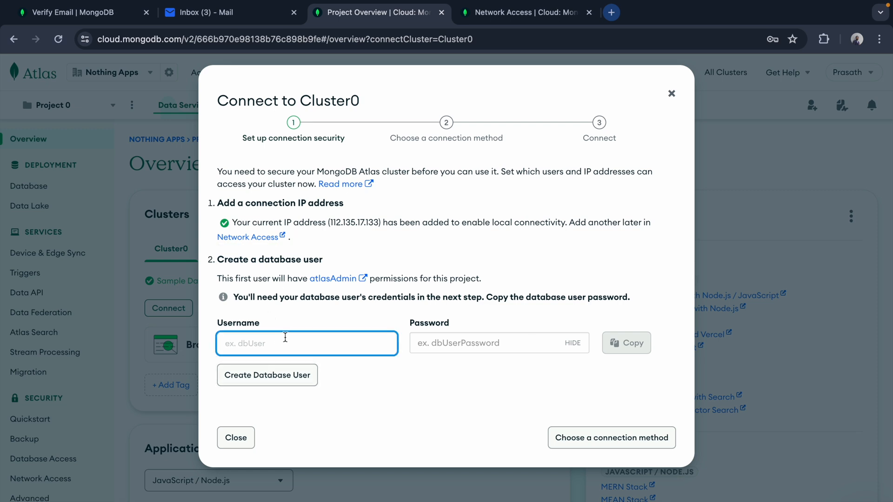
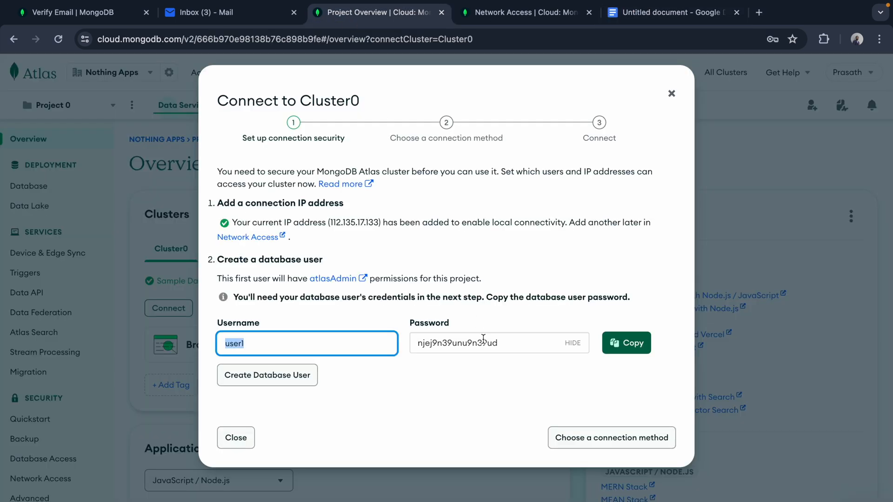
click(661, 12)
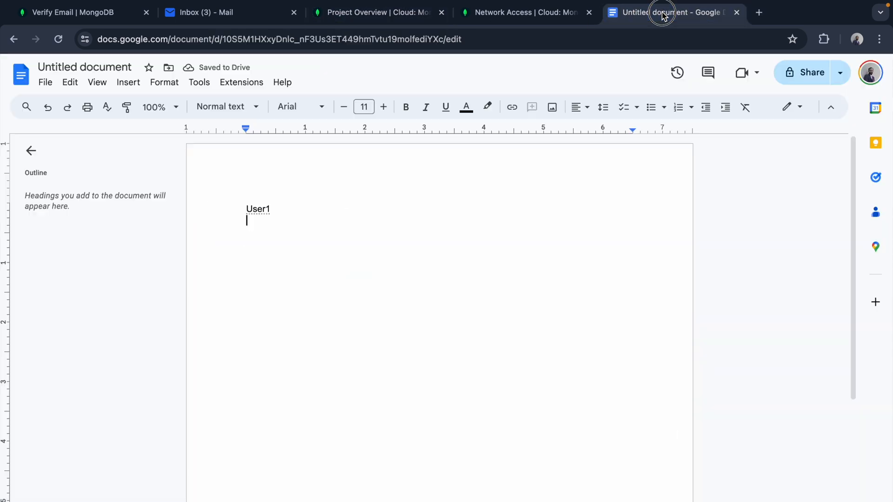
click(380, 12)
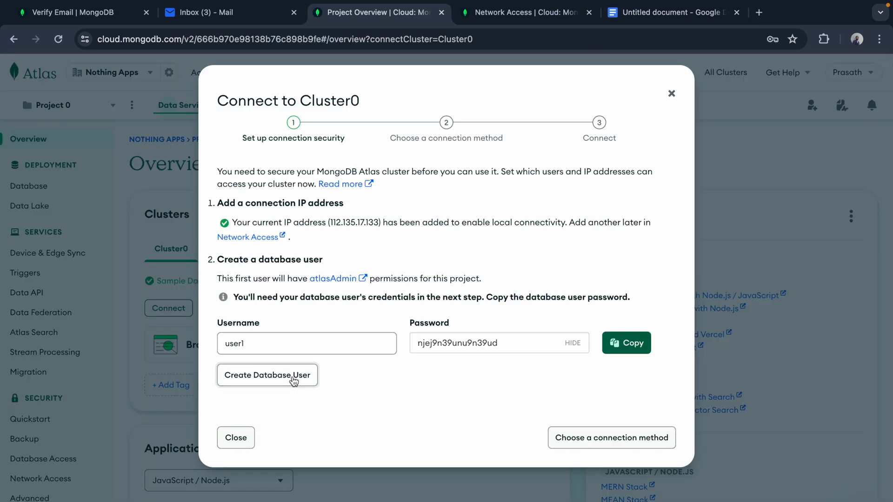
click(267, 375)
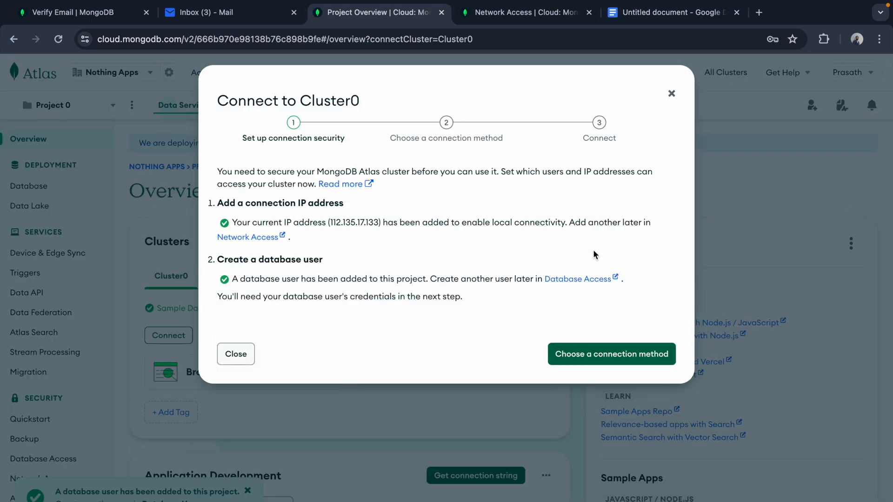
mouse_move(618, 354)
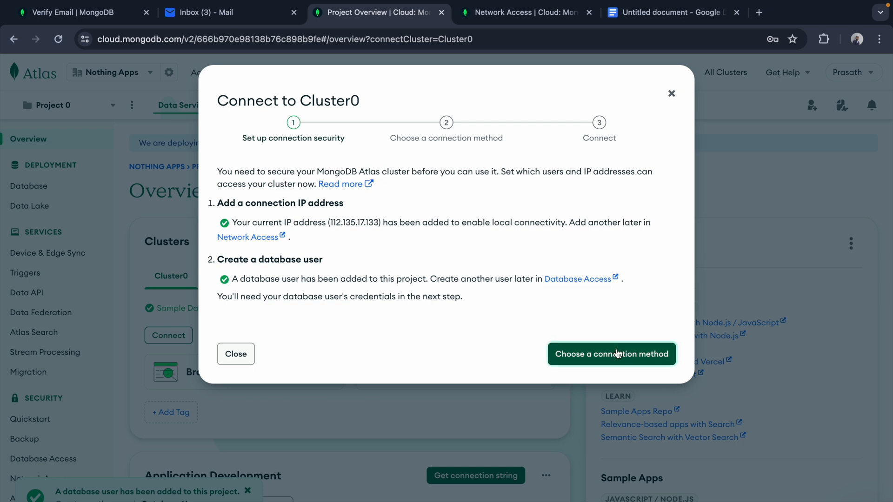
Pick the Drivers connection method to reach Cluster0's Node.js connection string
click(612, 354)
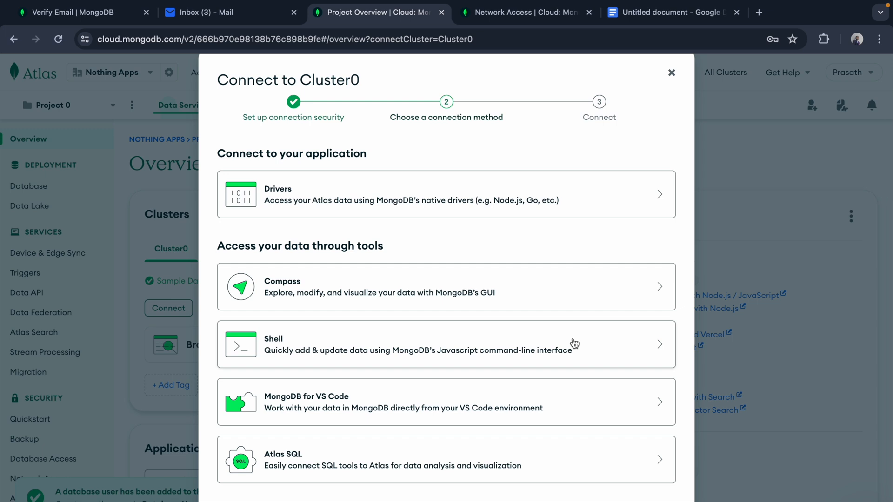
mouse_move(565, 318)
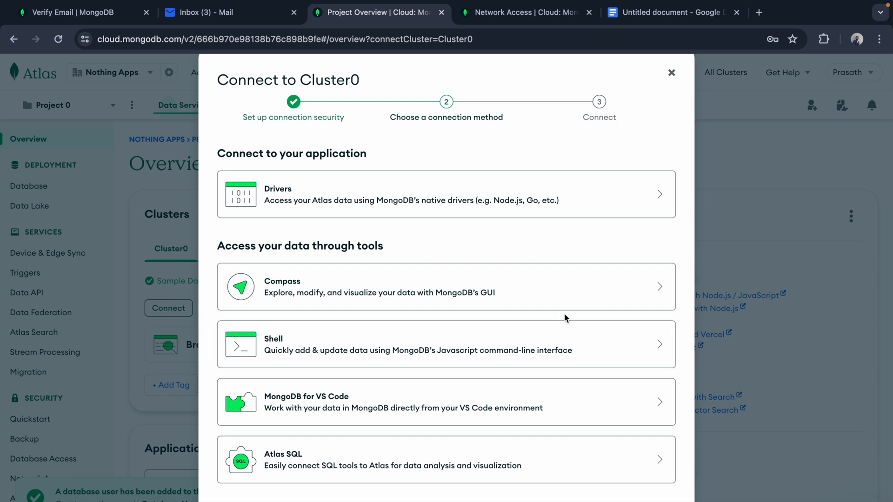
mouse_move(342, 163)
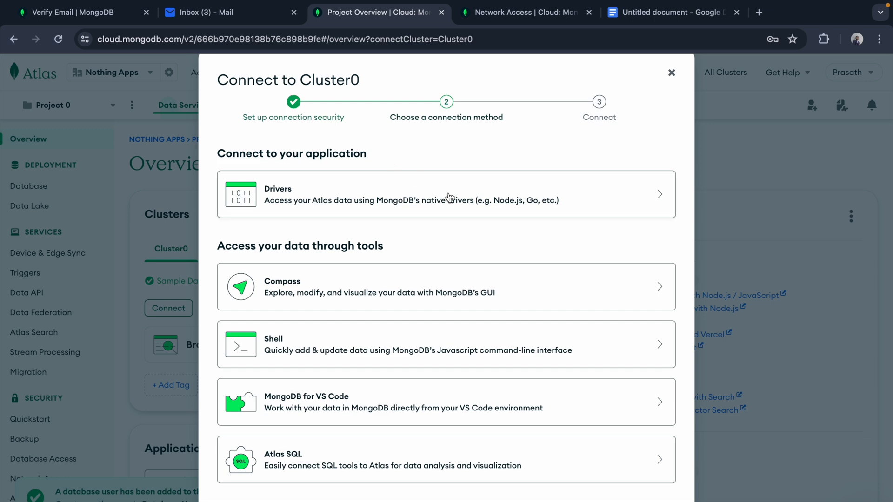
mouse_move(591, 194)
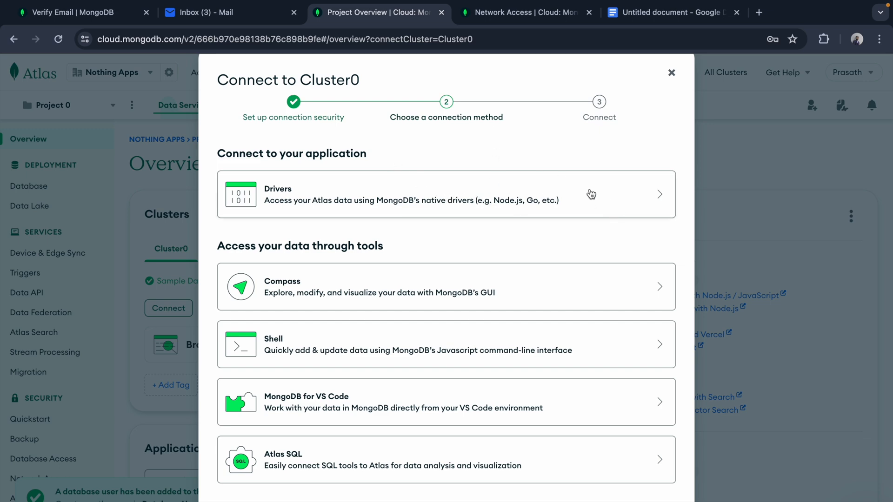
click(591, 195)
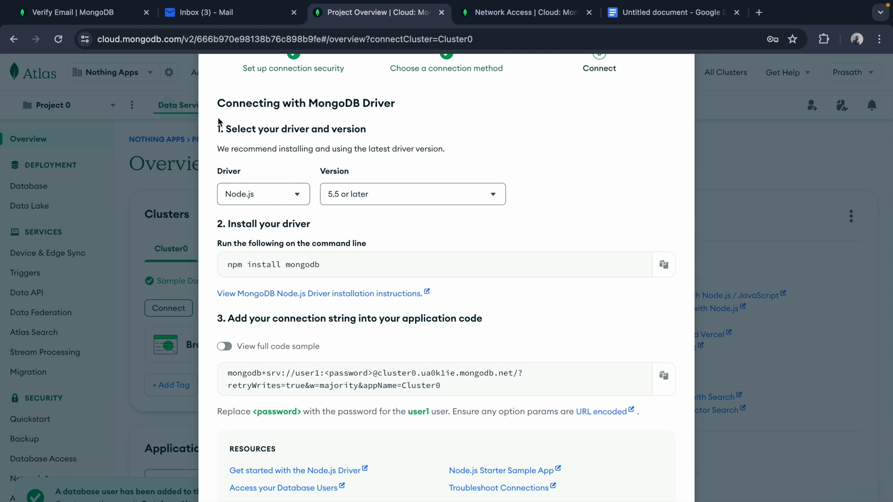
mouse_move(266, 168)
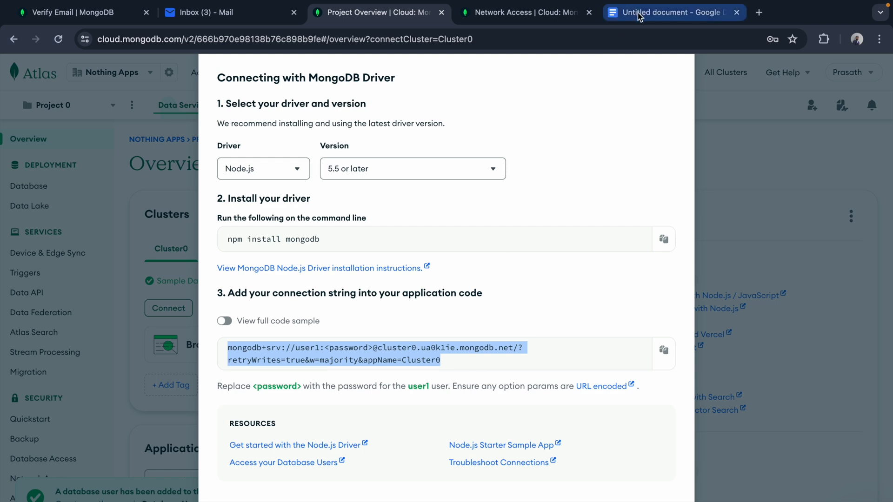
Retype the user1 password line in the notes and select the connection string's <password> placeholder
click(666, 13)
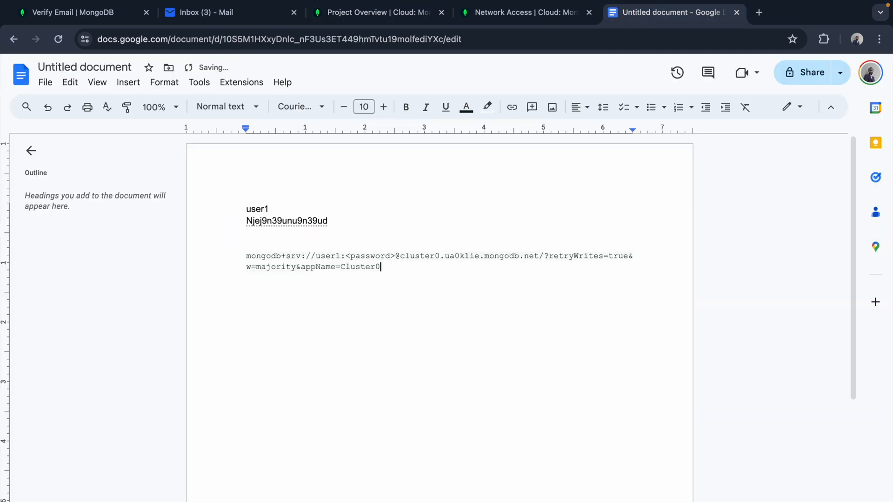
click(379, 13)
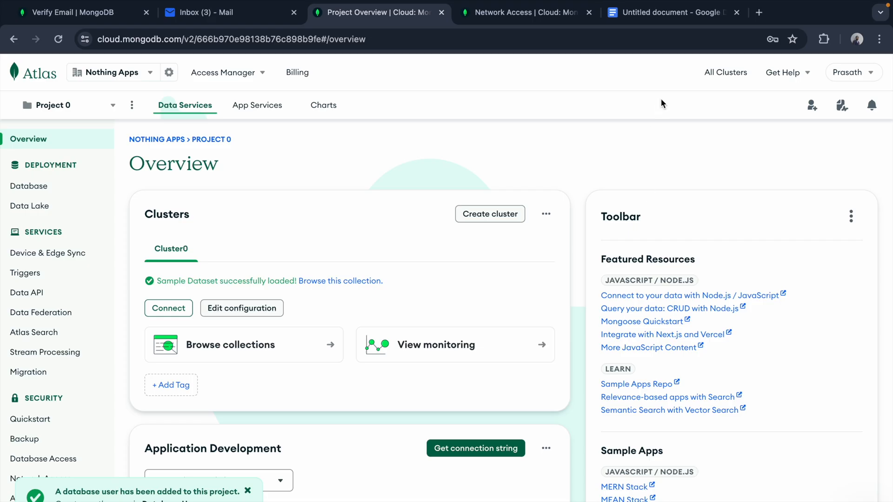
click(672, 13)
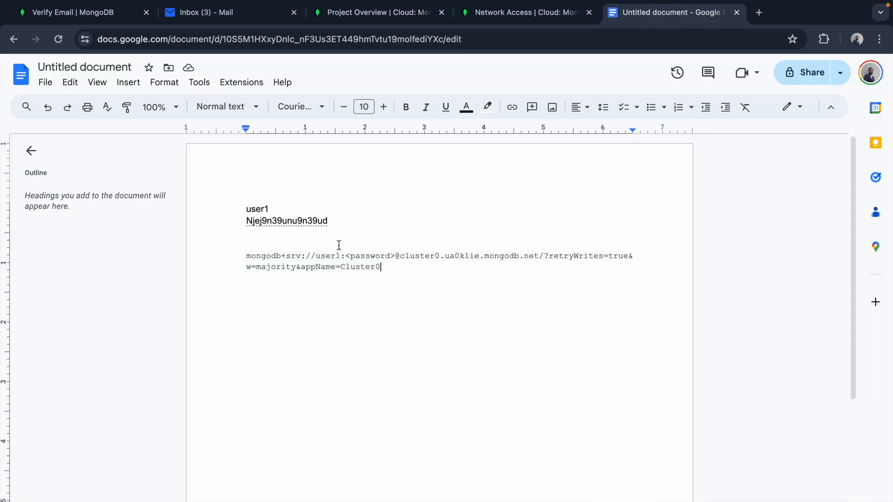
mouse_move(258, 209)
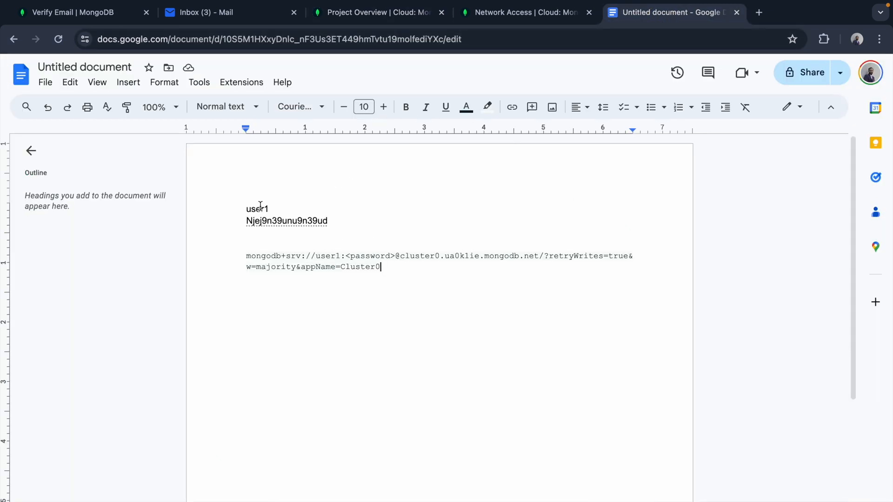
double_click(257, 209)
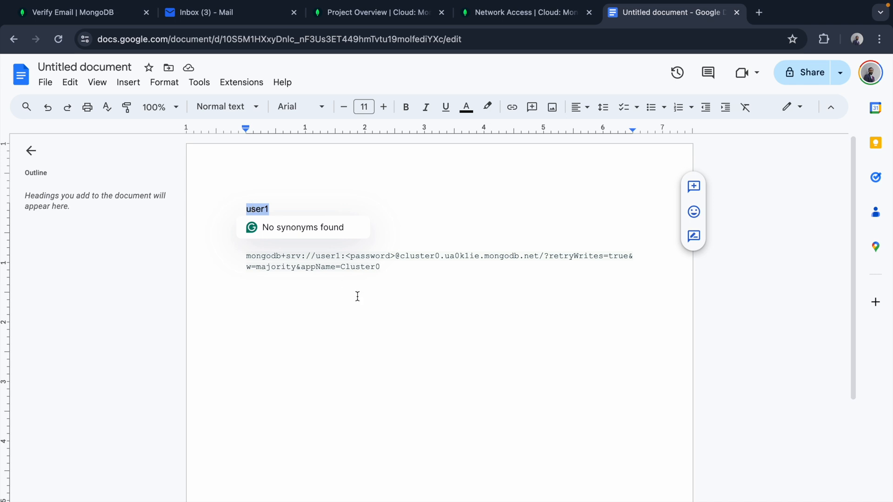
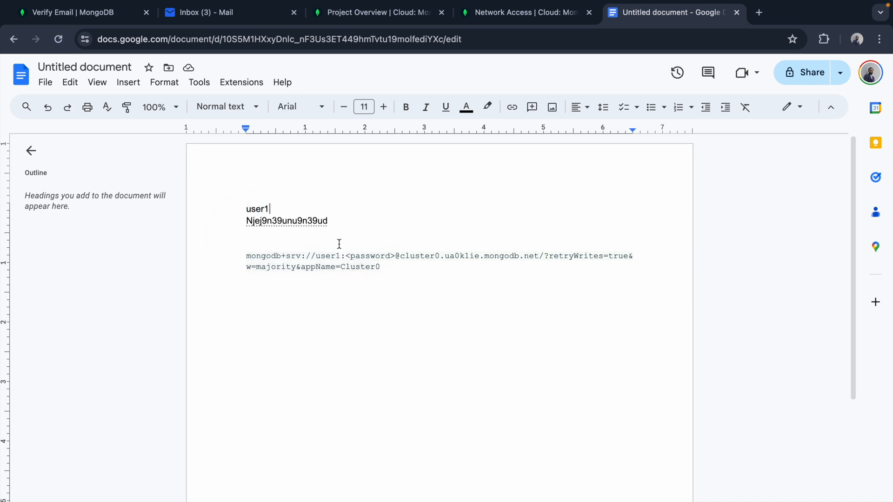
mouse_move(269, 234)
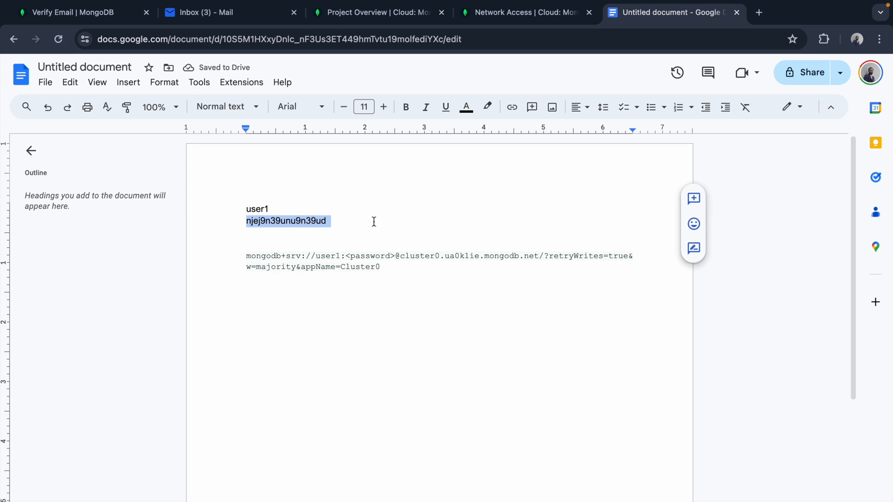
click(346, 255)
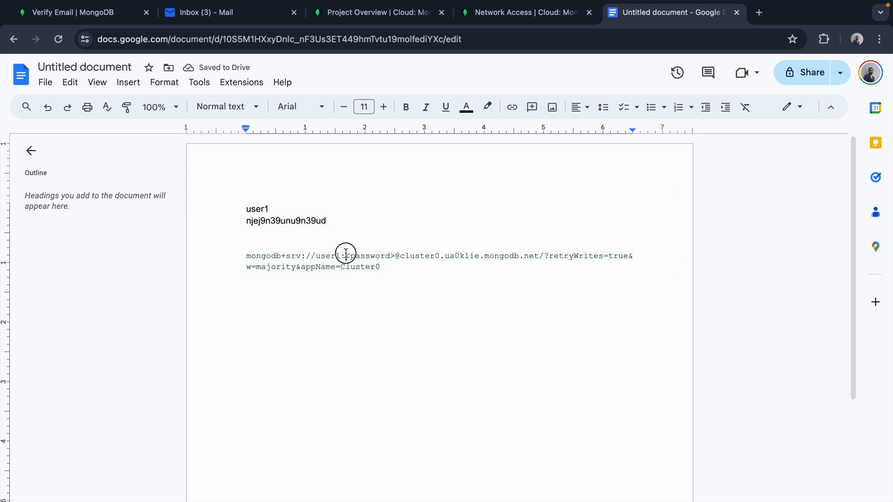
double_click(369, 255)
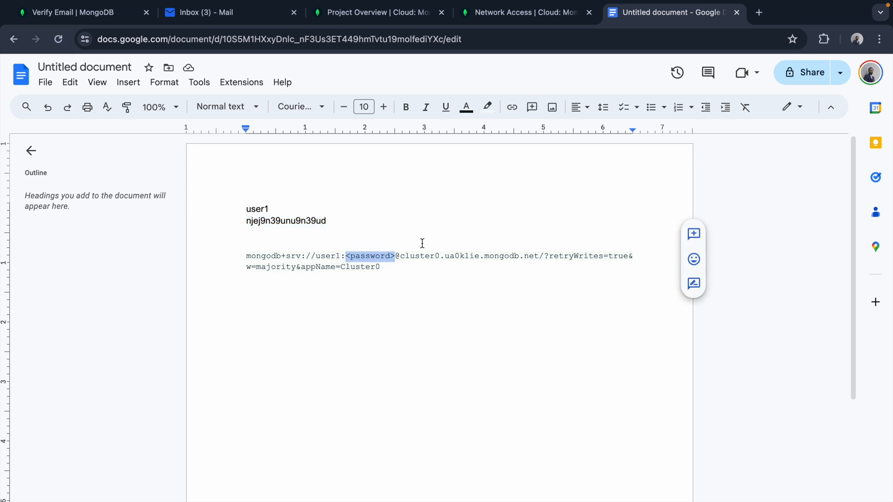
mouse_move(409, 245)
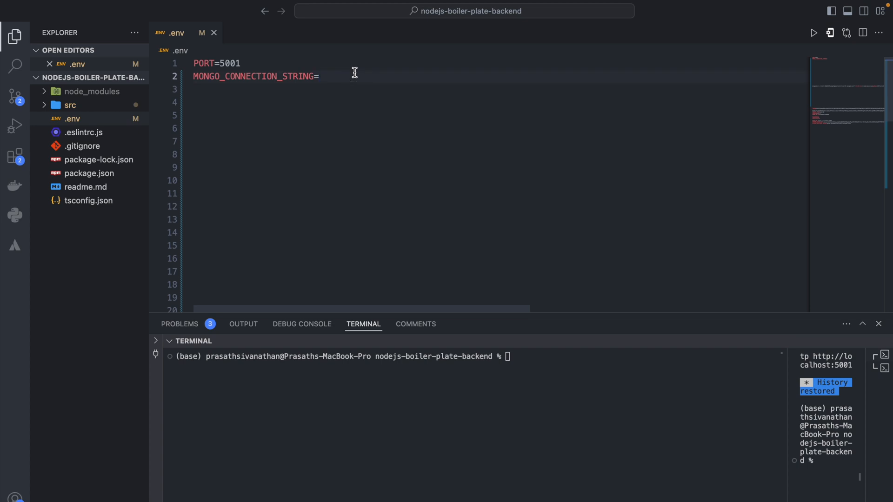
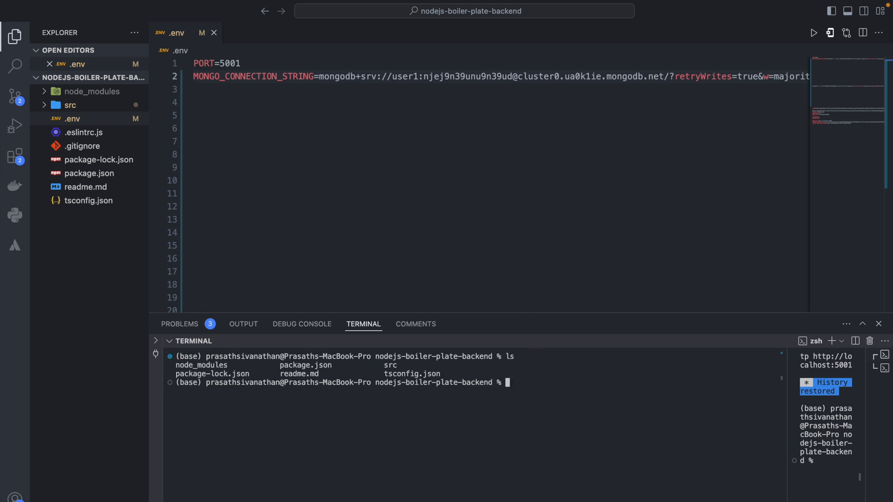
Paste the Atlas mongodb+srv connection string into .env and start the dev server with sudo npm run dev
text(sudo npm run dev)
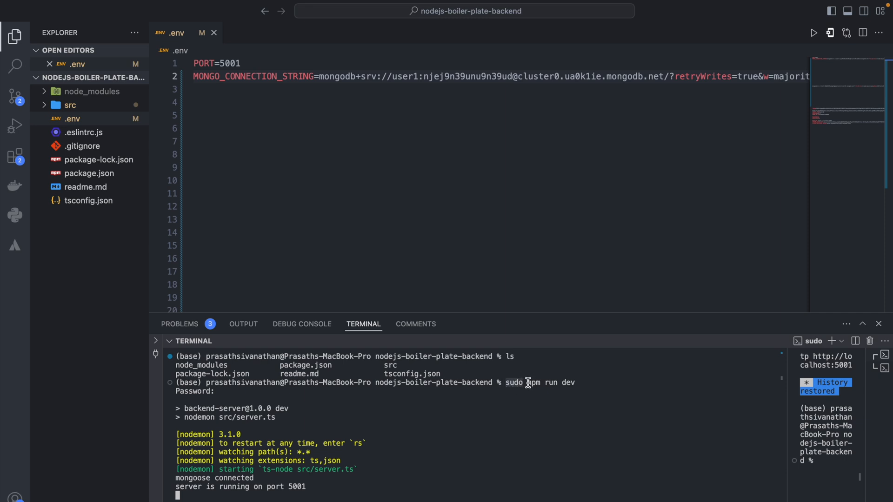
mouse_move(530, 383)
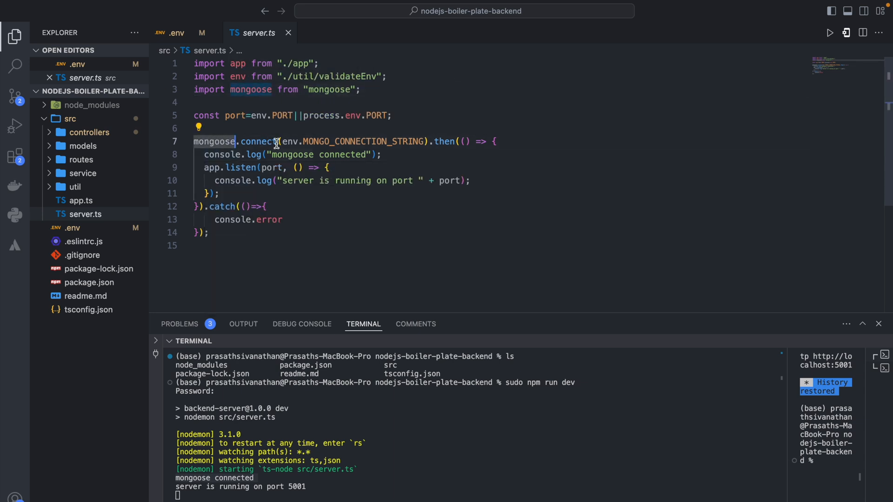
mouse_move(290, 141)
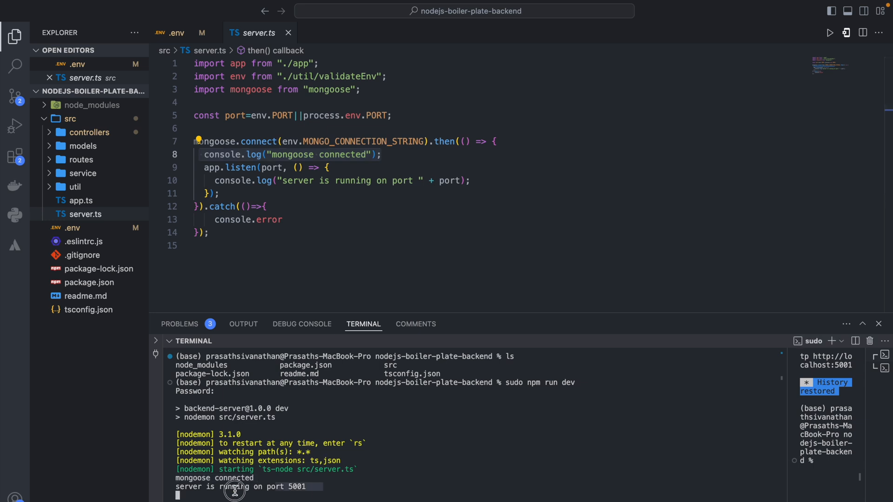
mouse_move(683, 159)
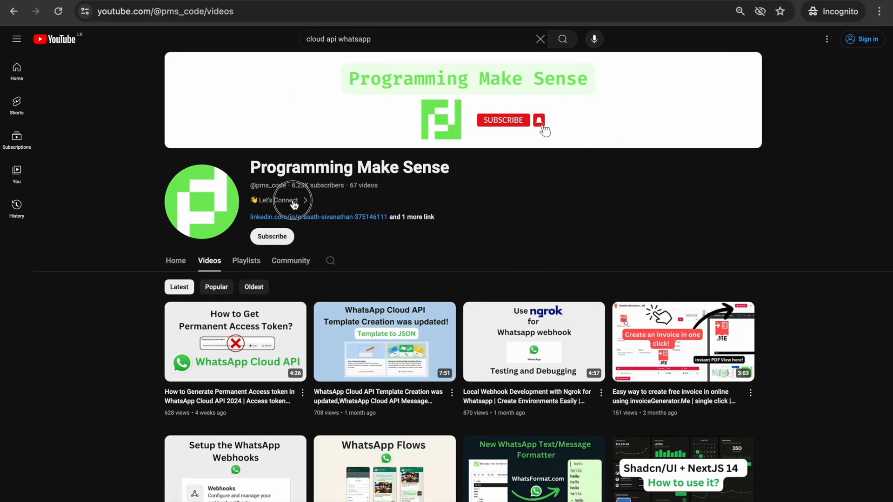
click(278, 200)
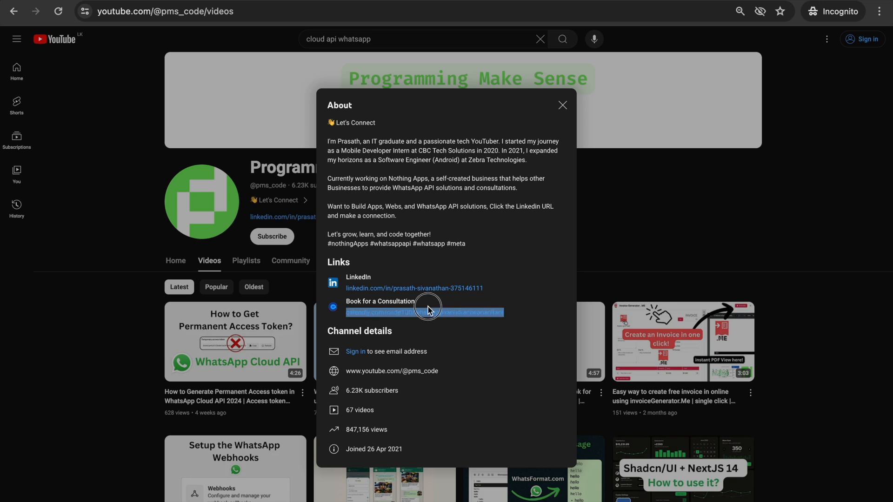
mouse_move(504, 266)
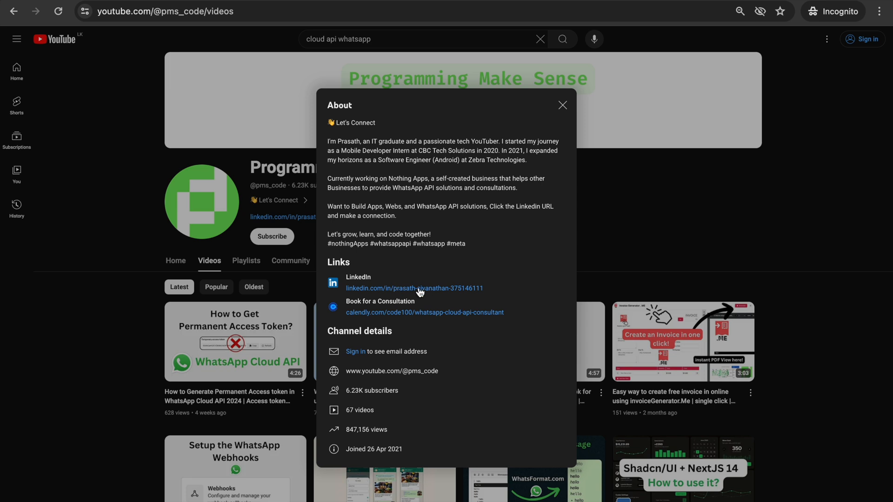
click(563, 105)
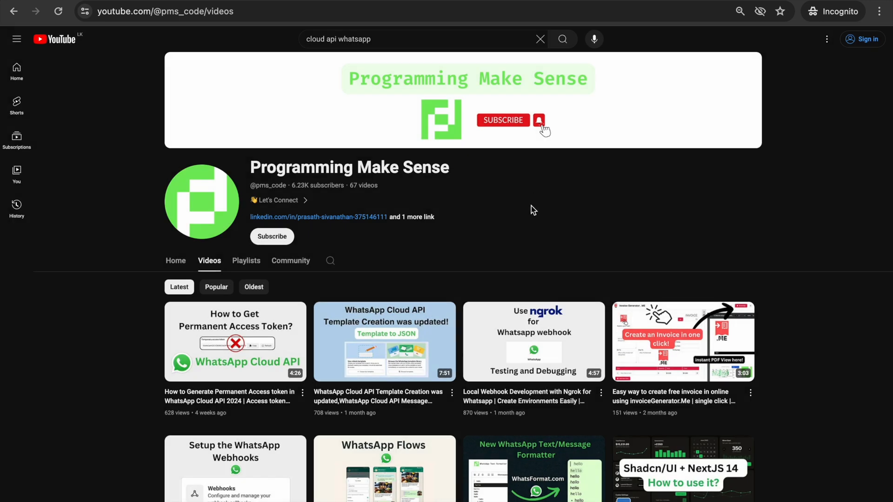